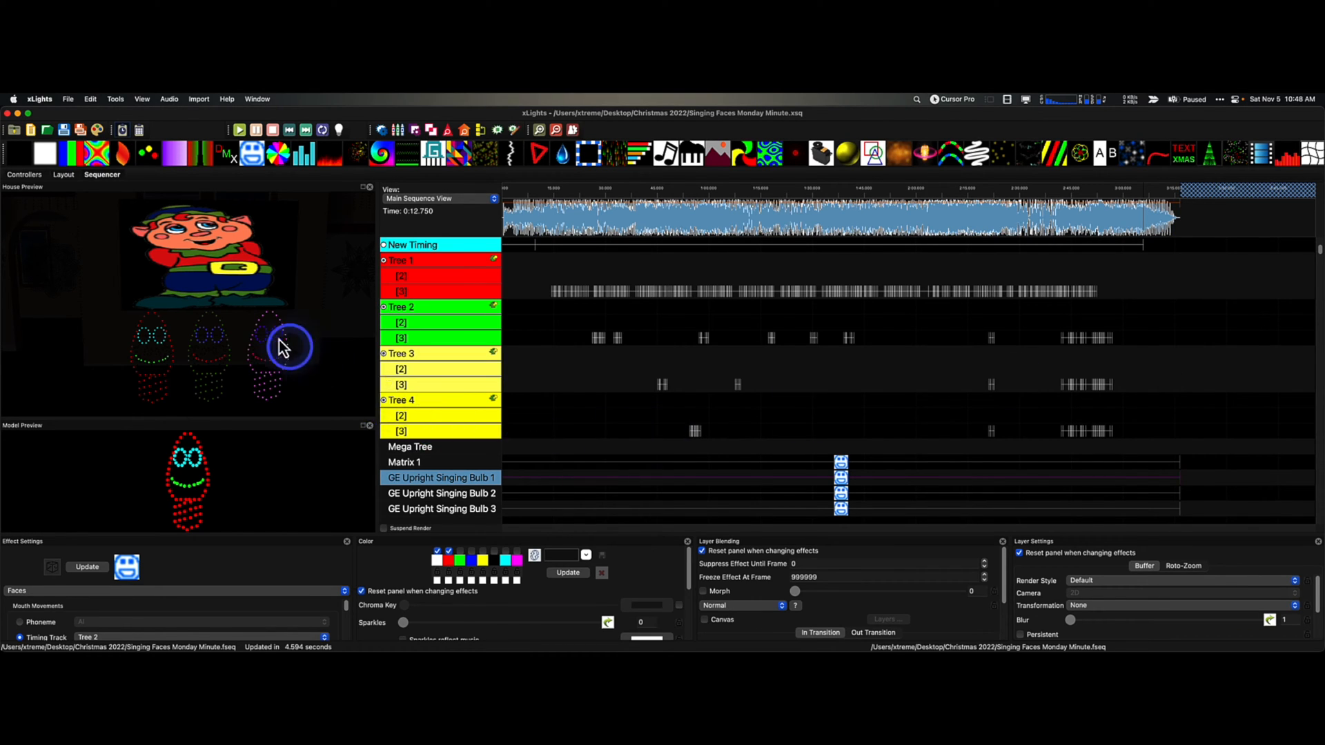
pyautogui.moveTo(304, 319)
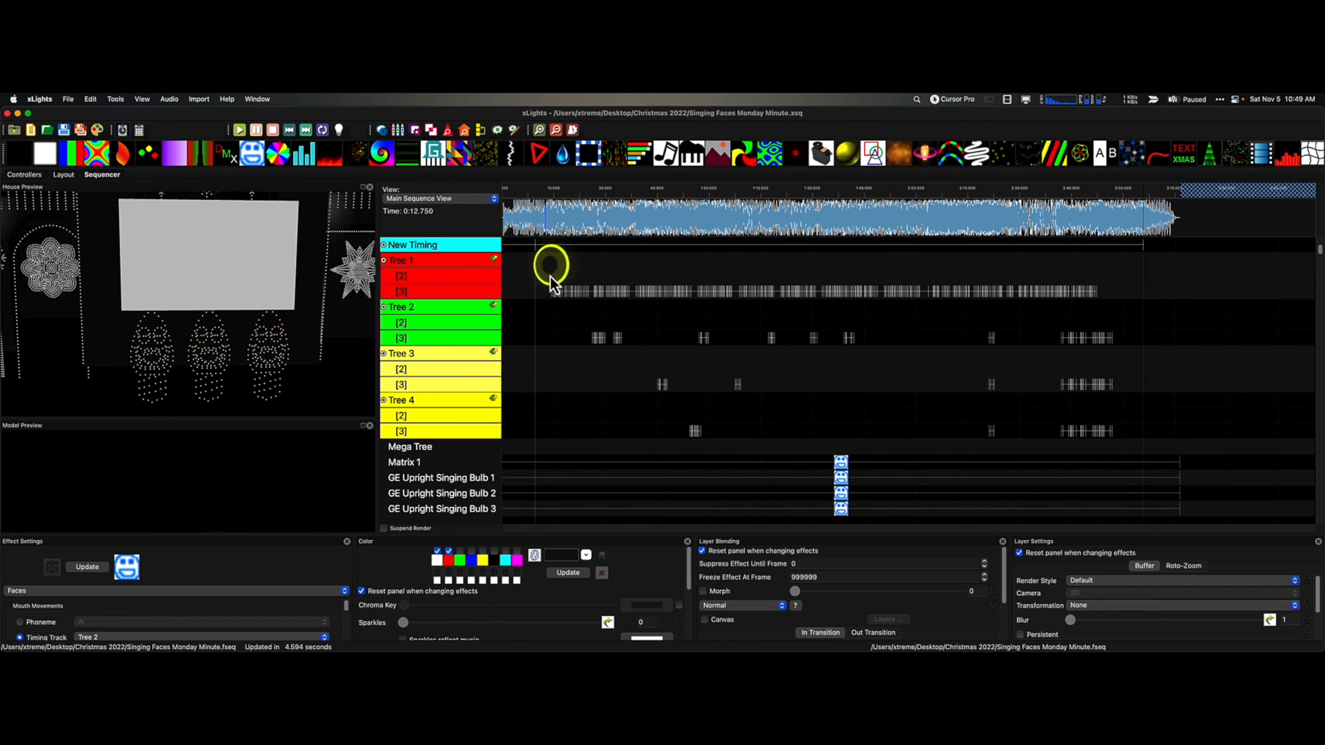
pyautogui.moveTo(784, 355)
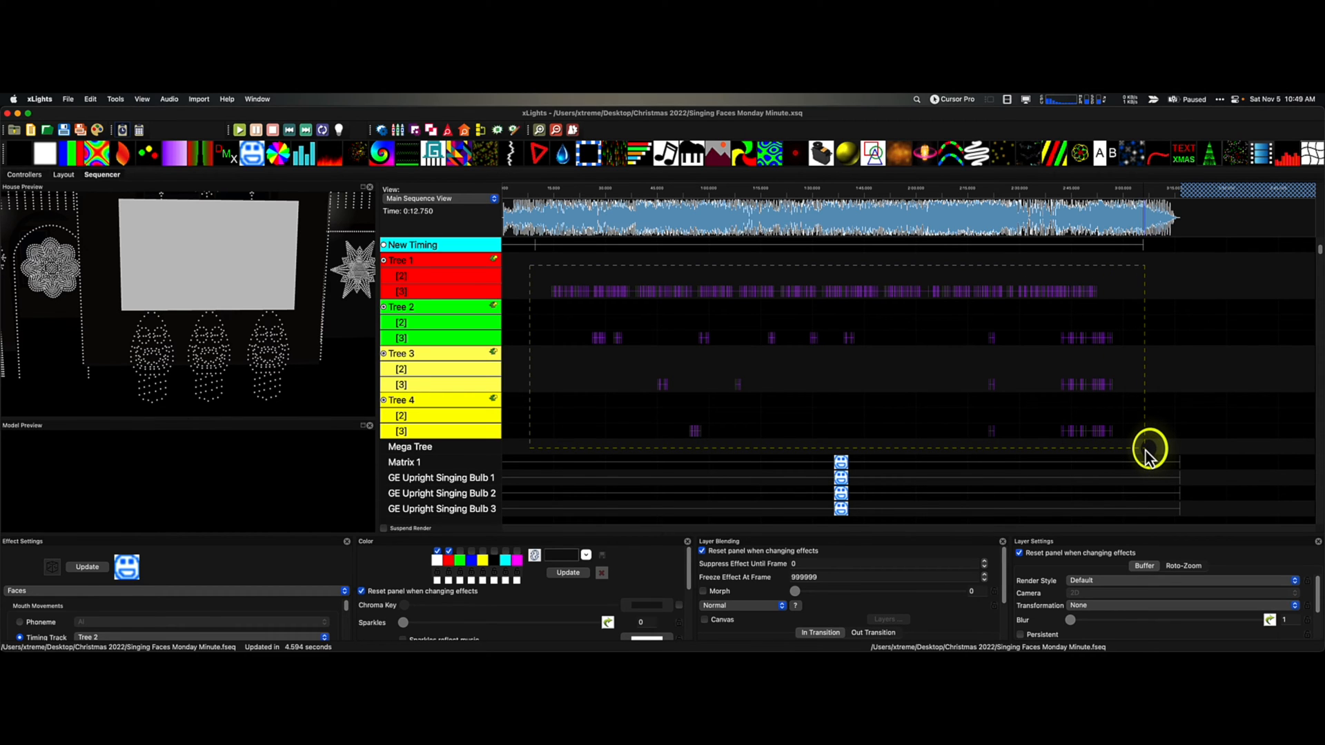
pyautogui.moveTo(1147, 454)
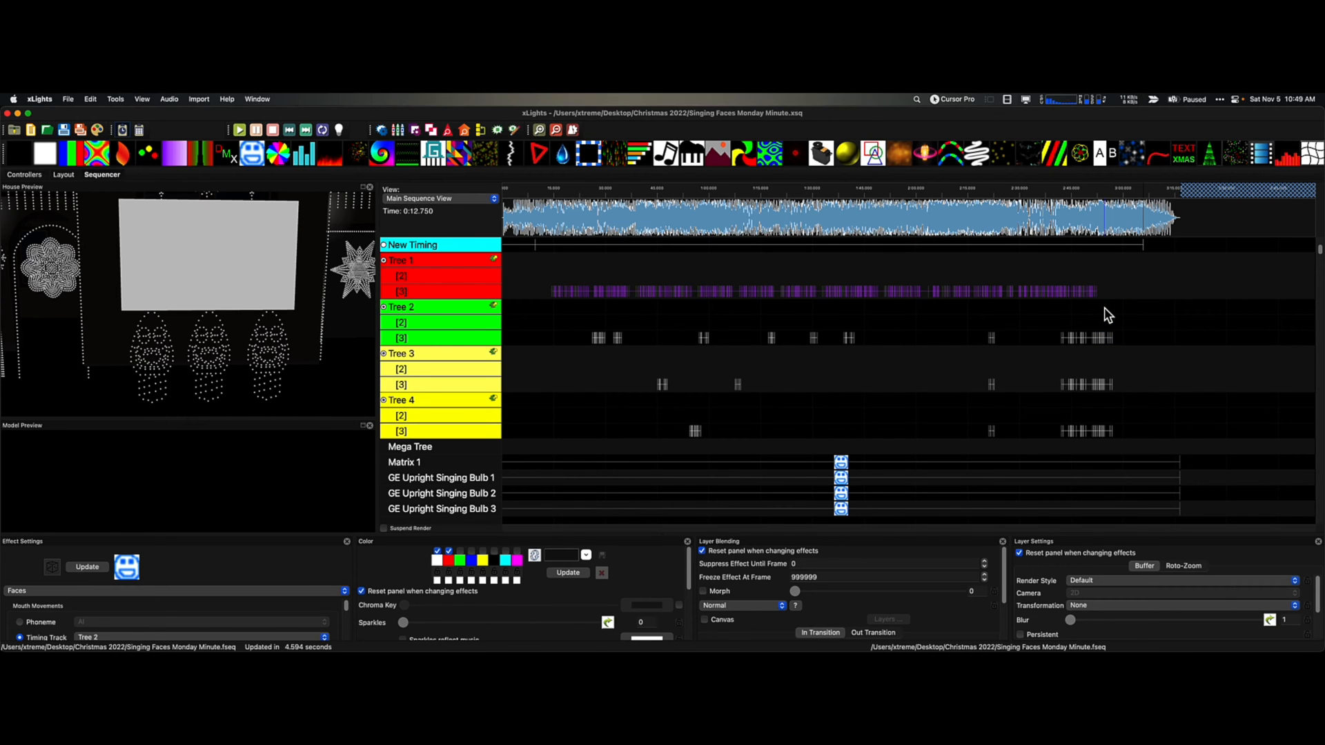
# Clear the tree-effect selection and replay the sequence repeatedly from just before the first vocals
pyautogui.click(618, 370)
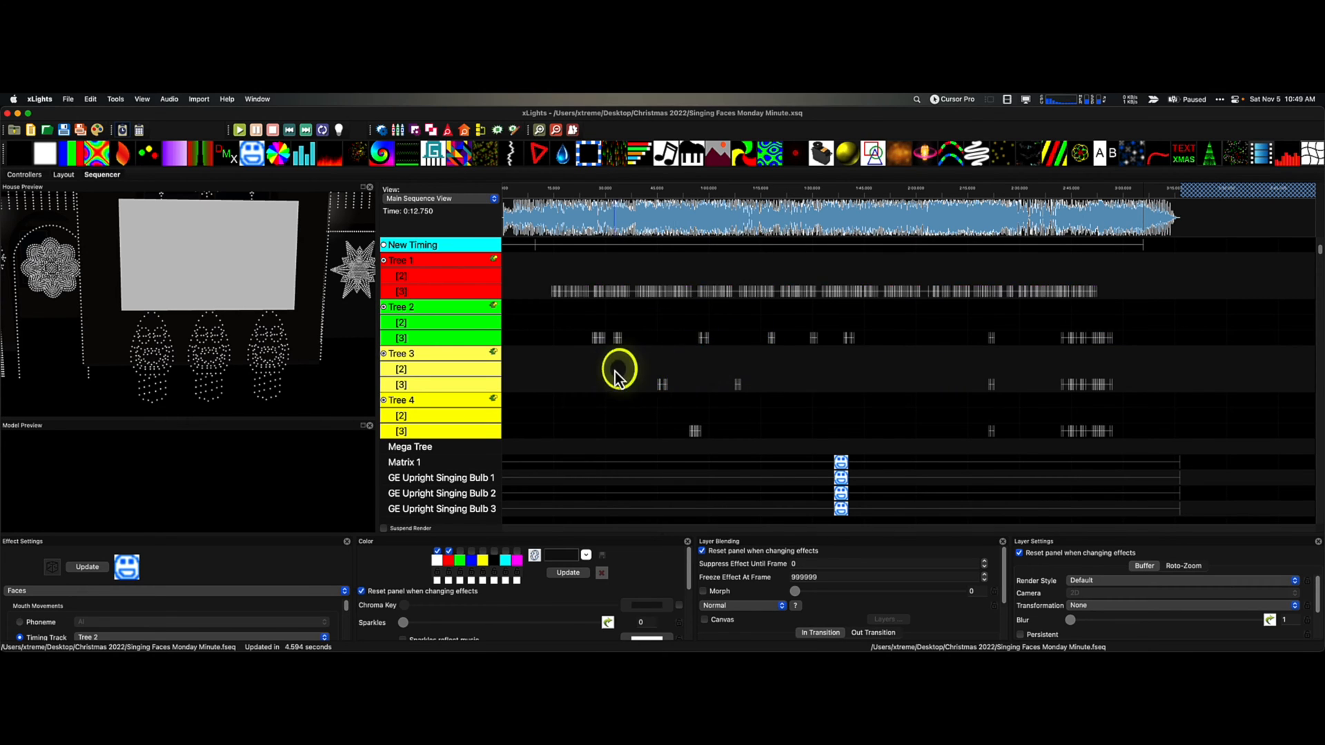
pyautogui.moveTo(545, 275)
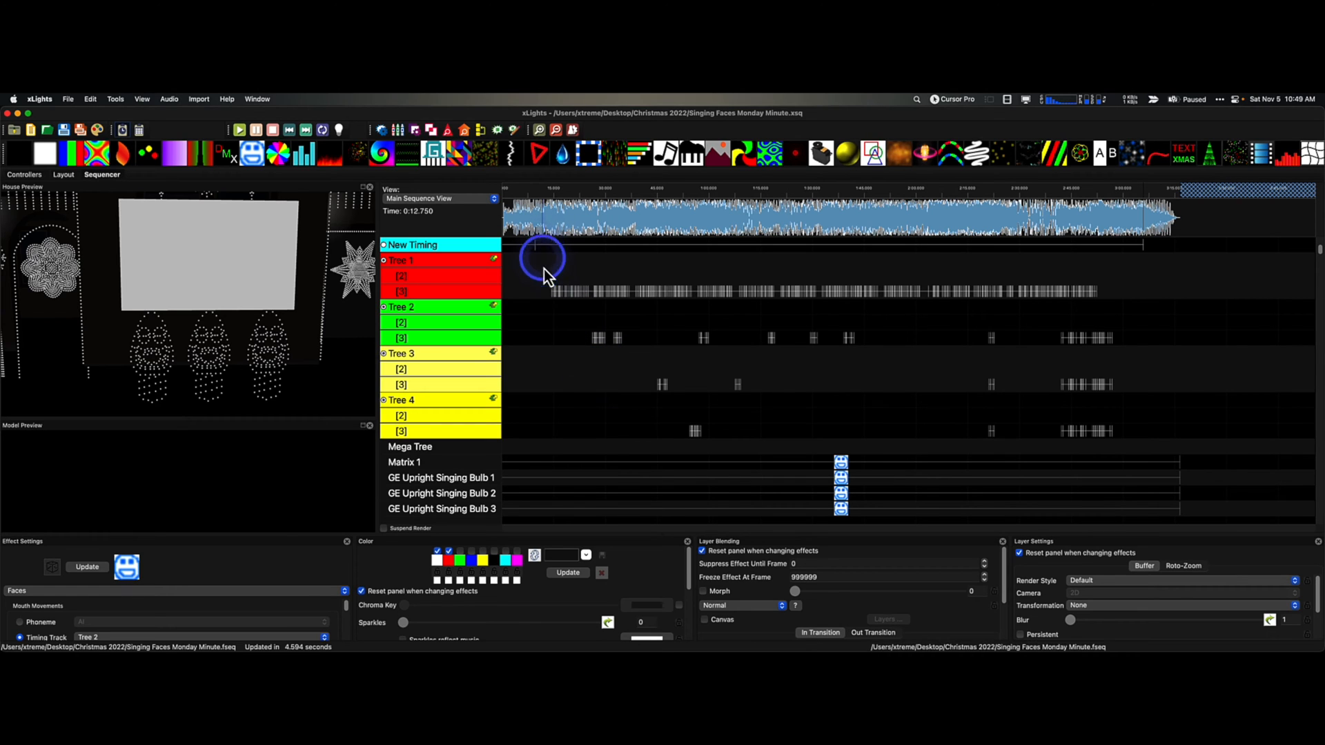
pyautogui.click(840, 481)
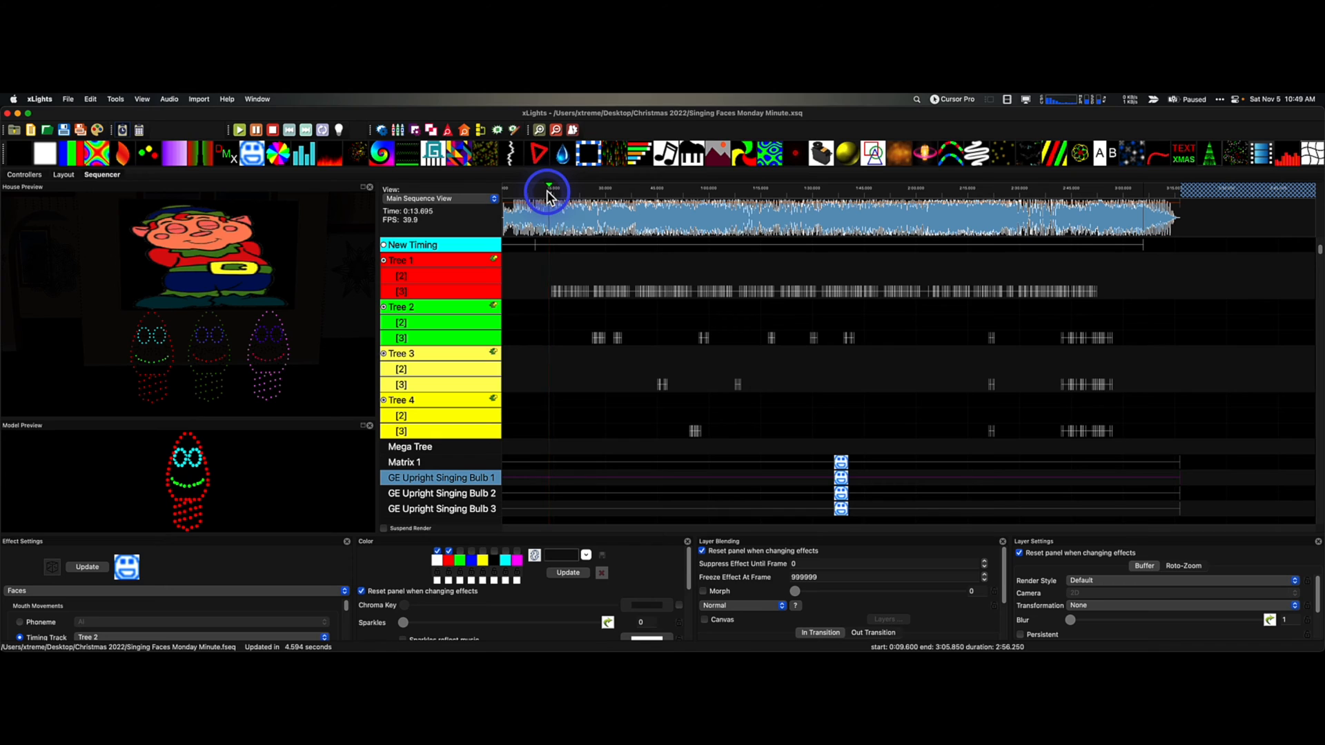
pyautogui.click(550, 187)
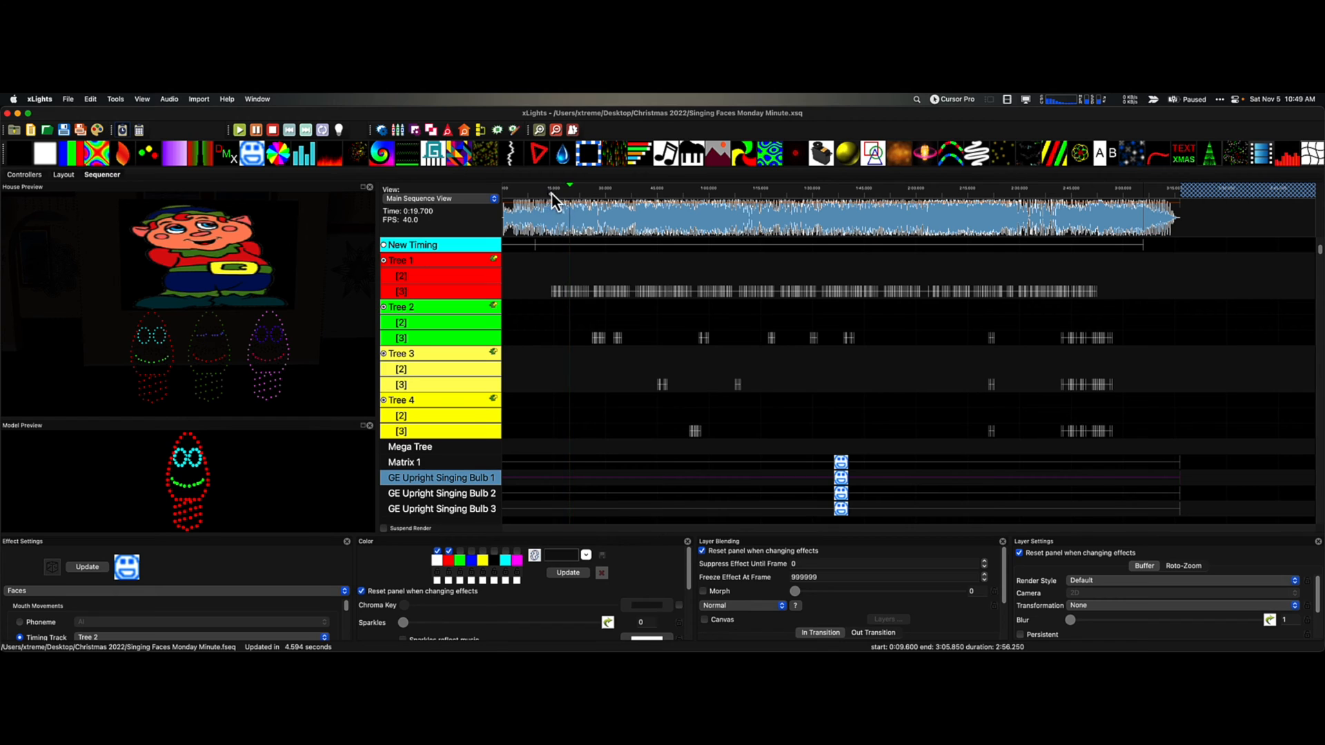
pyautogui.click(588, 202)
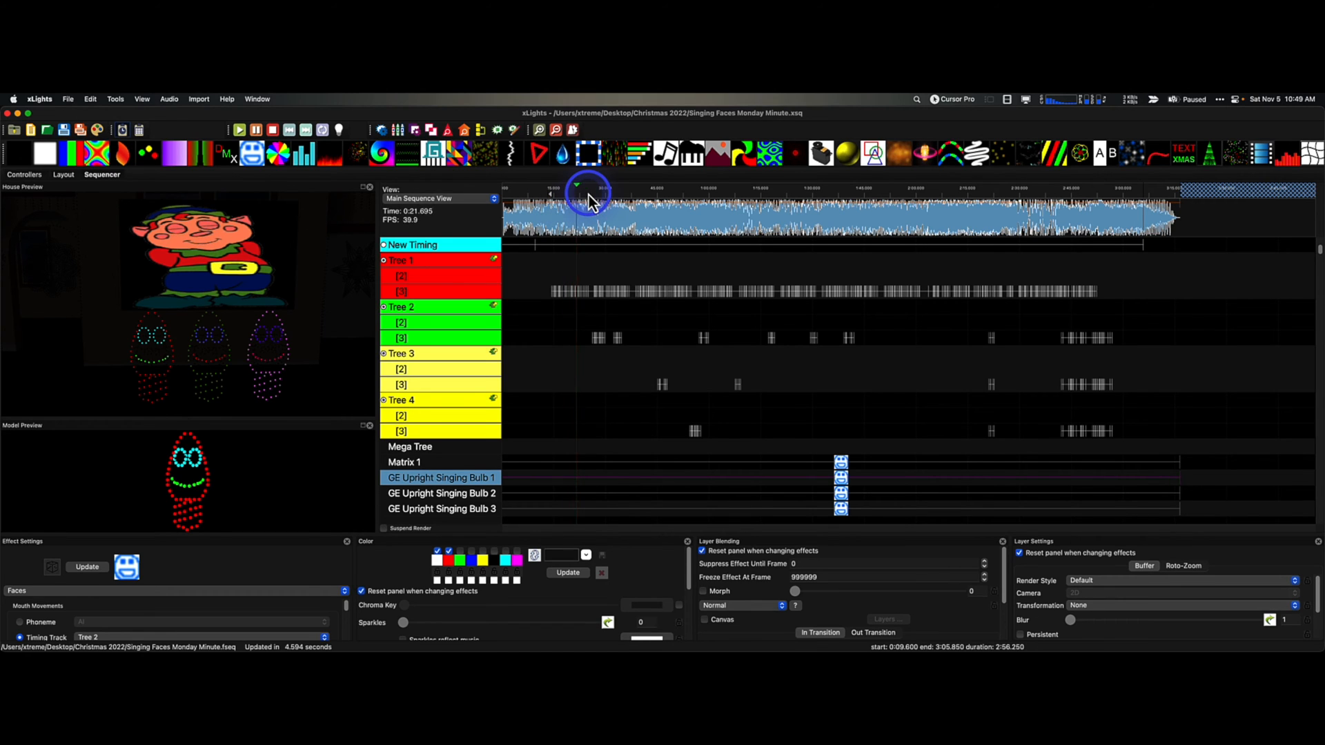
pyautogui.click(588, 194)
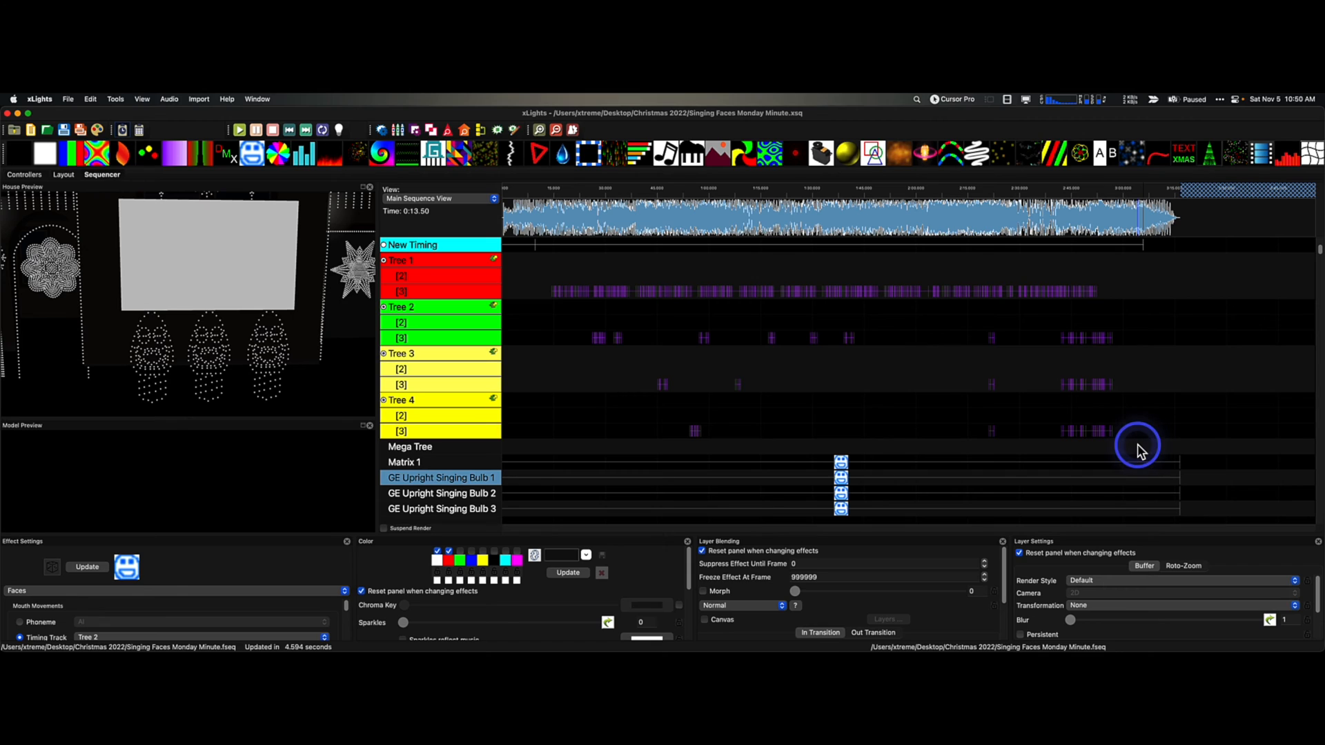
pyautogui.moveTo(851, 414)
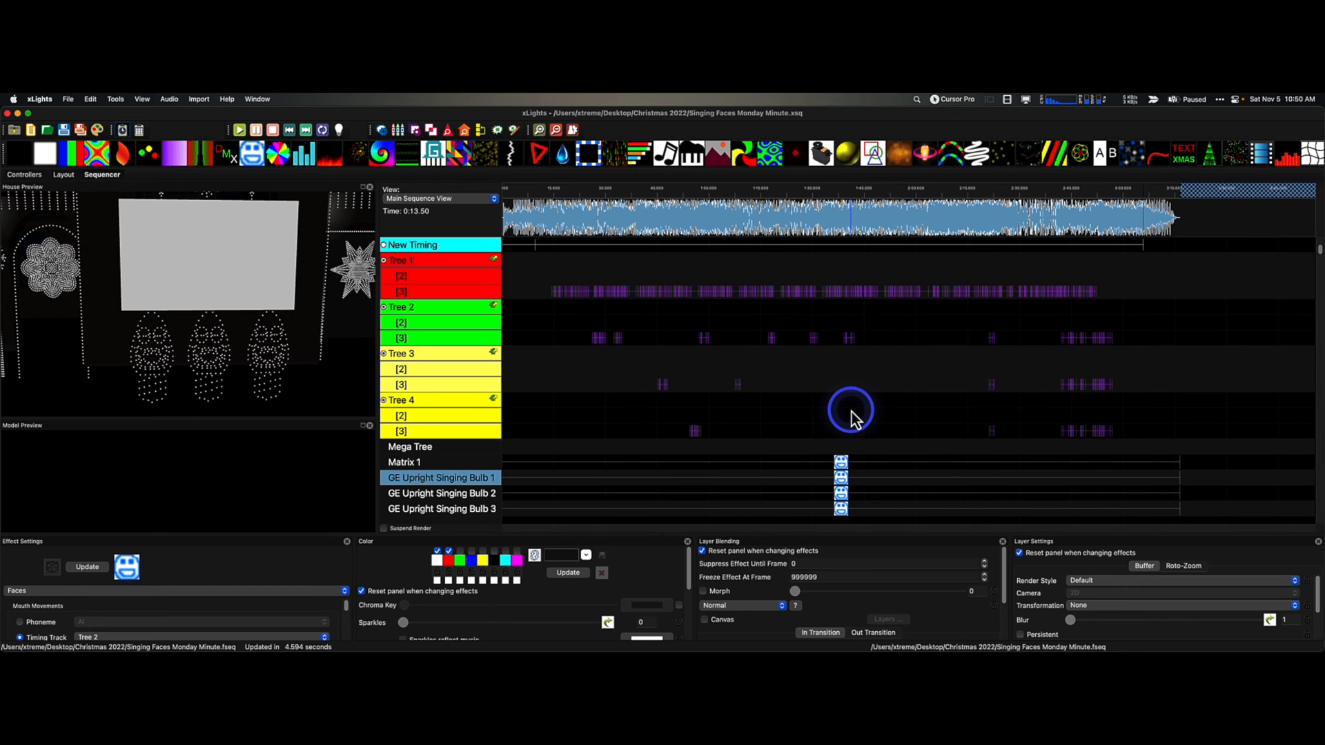
pyautogui.moveTo(831, 397)
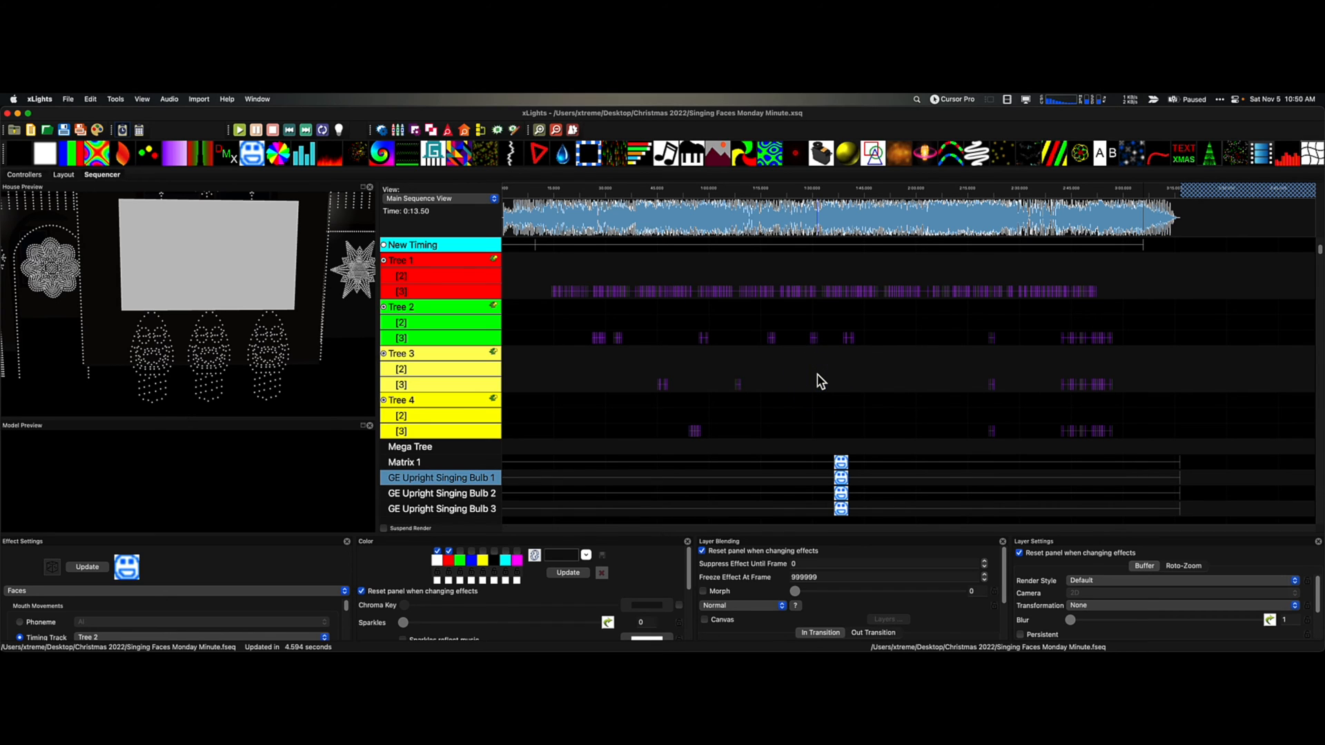
# Play the sequence from before the vocals to check the shifted tree mouths
pyautogui.click(567, 298)
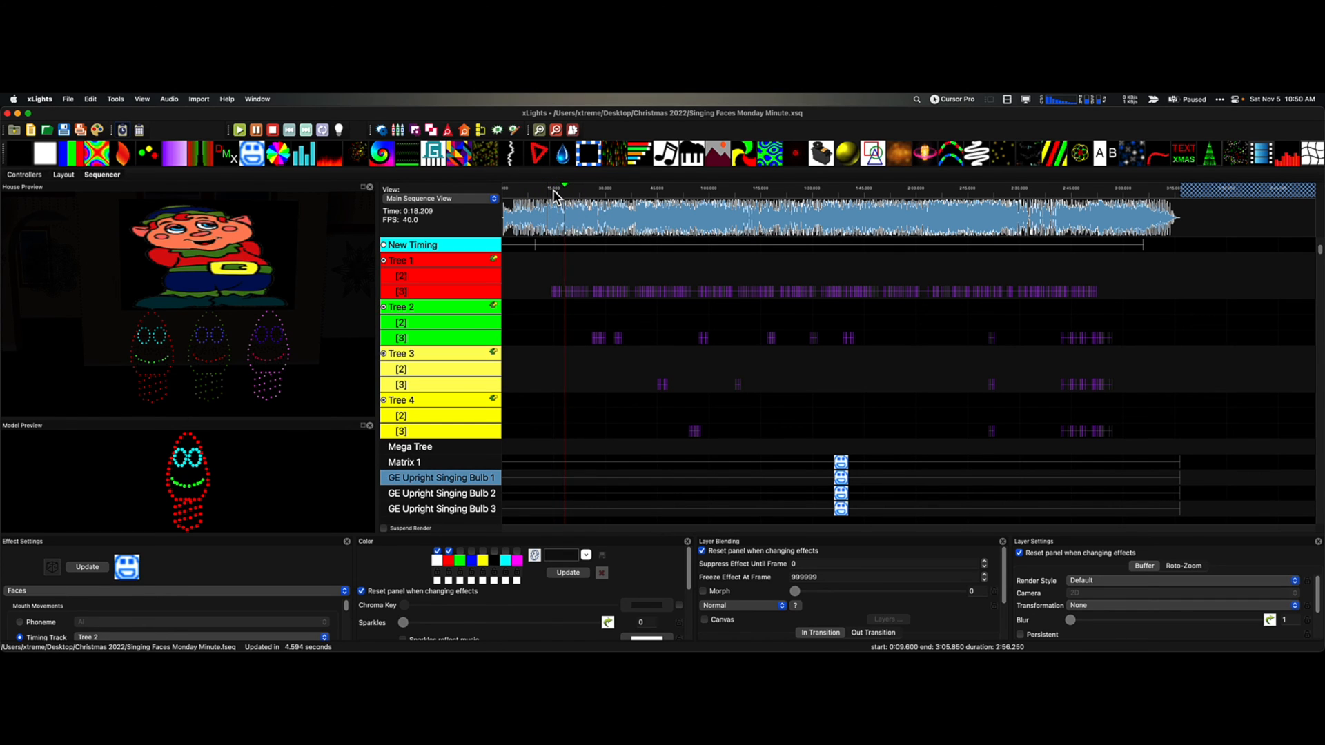
# Audition the first lyric and a later section of the song, then stop playback near the end
pyautogui.click(592, 191)
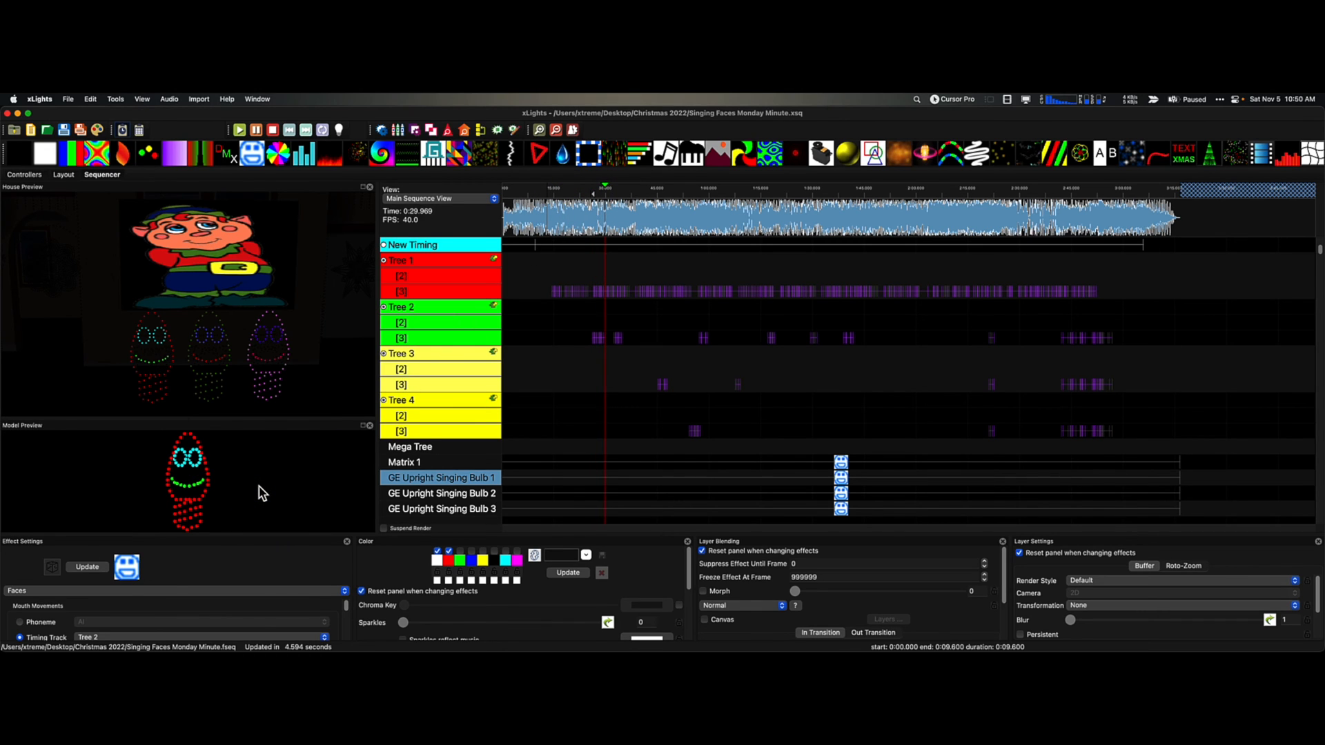
pyautogui.click(781, 224)
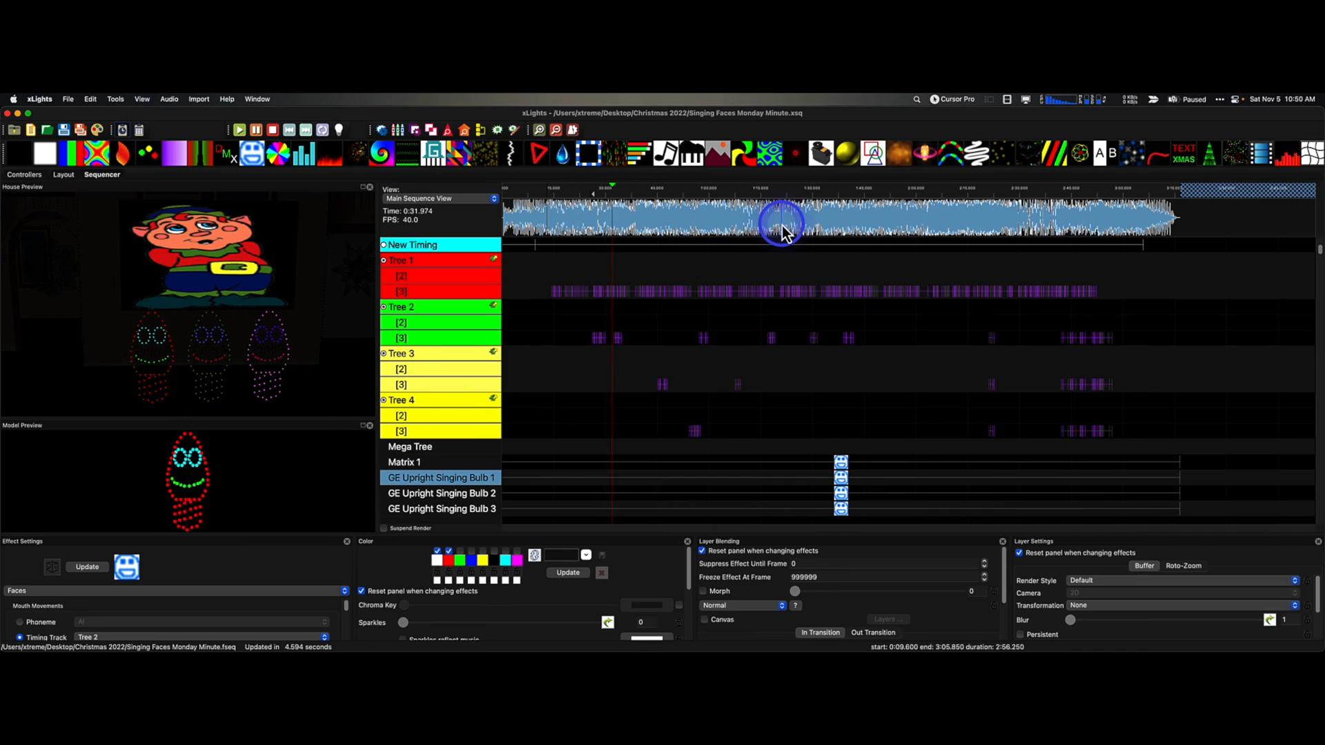
pyautogui.click(1069, 196)
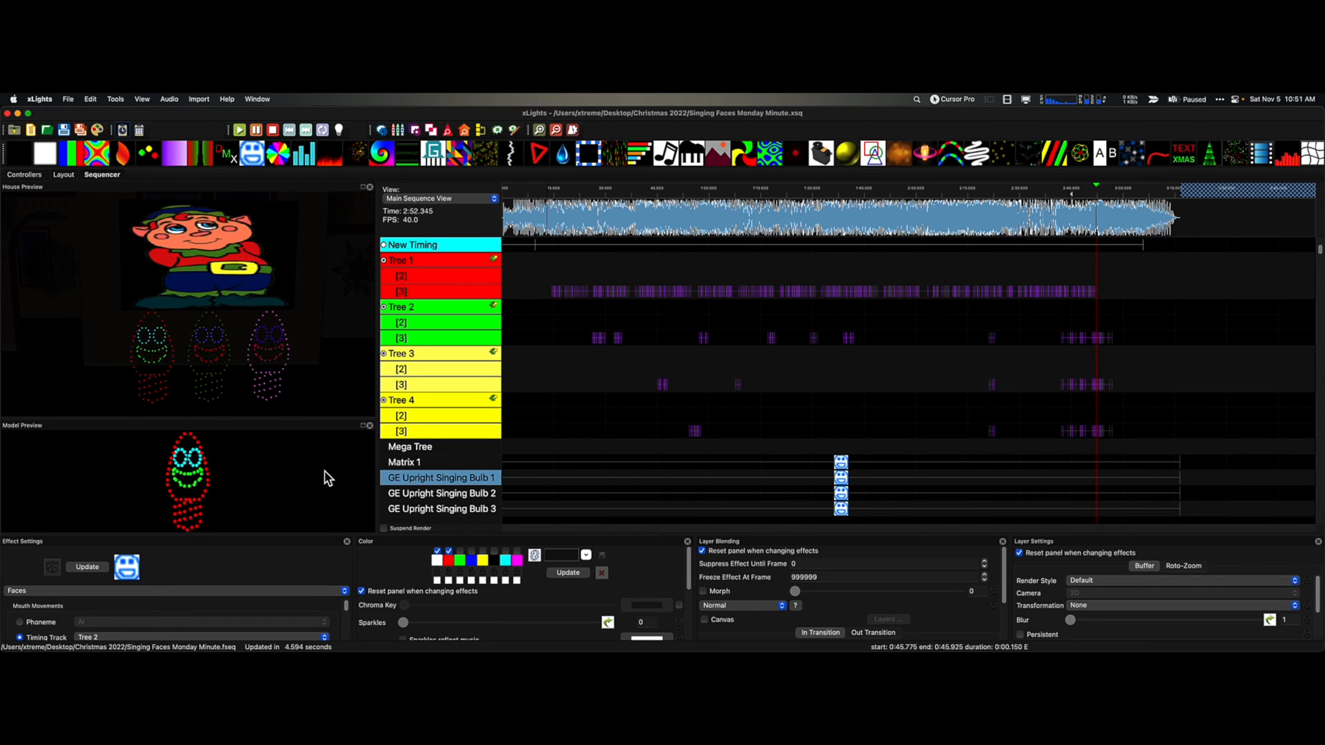
pyautogui.click(612, 257)
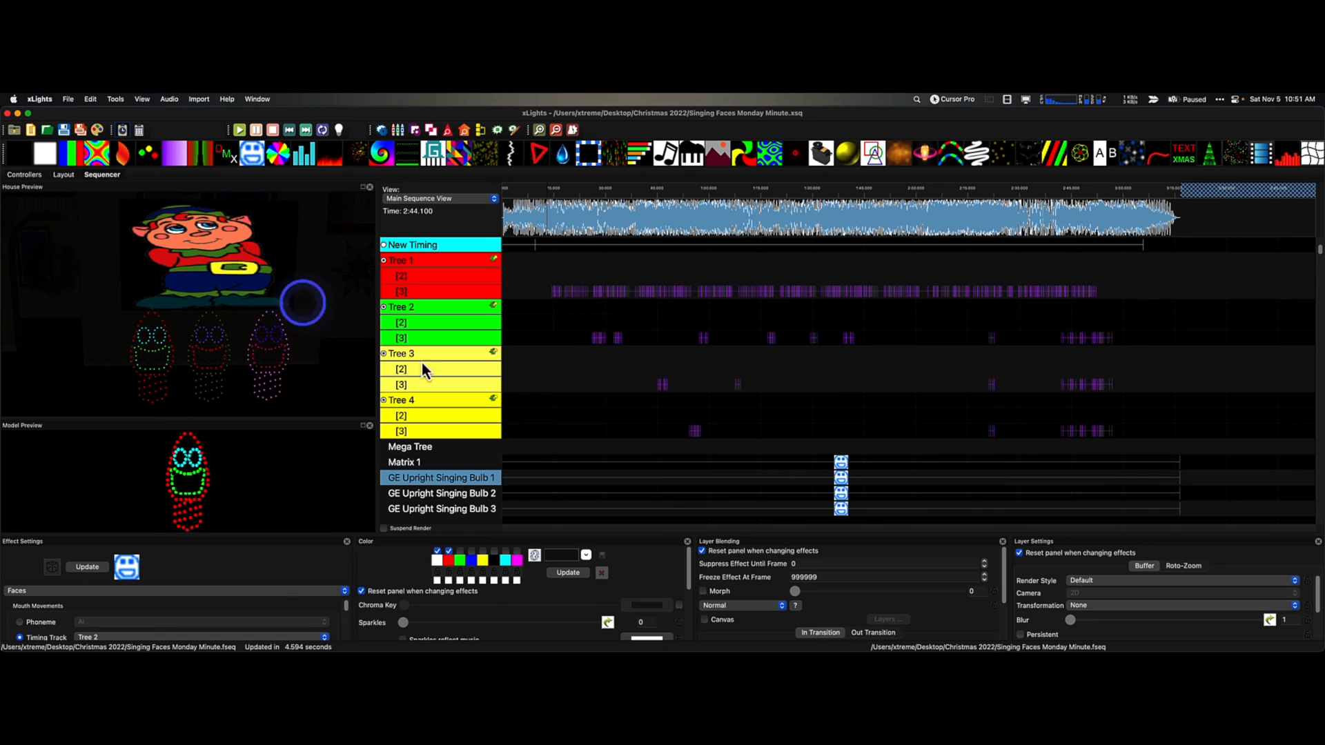
pyautogui.moveTo(565, 304)
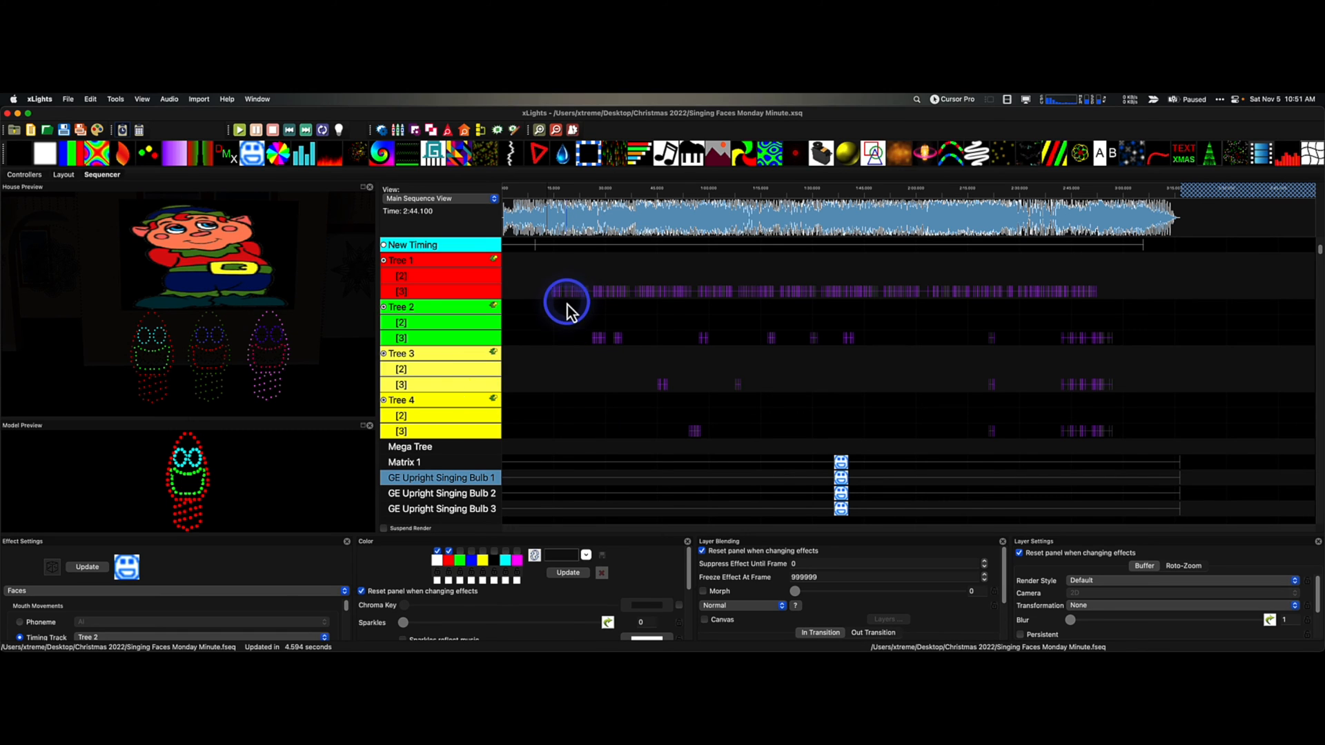
pyautogui.moveTo(270, 269)
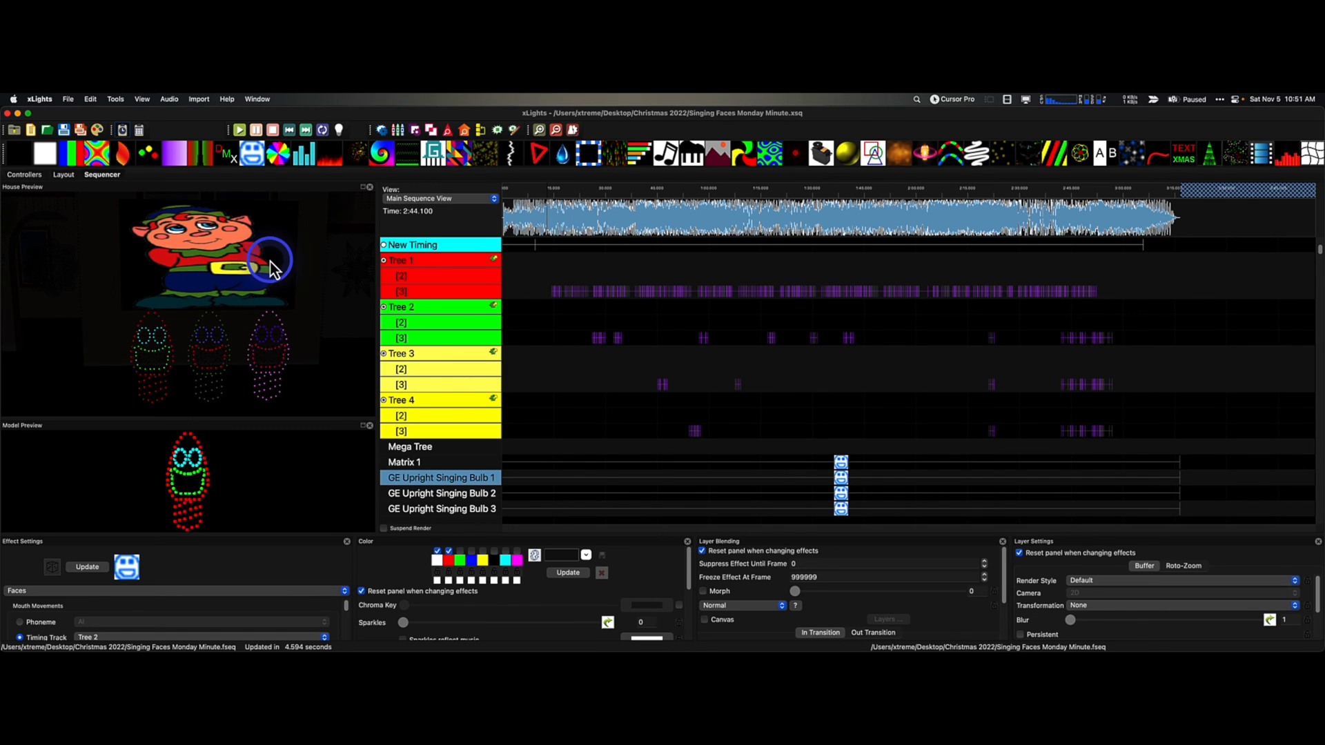